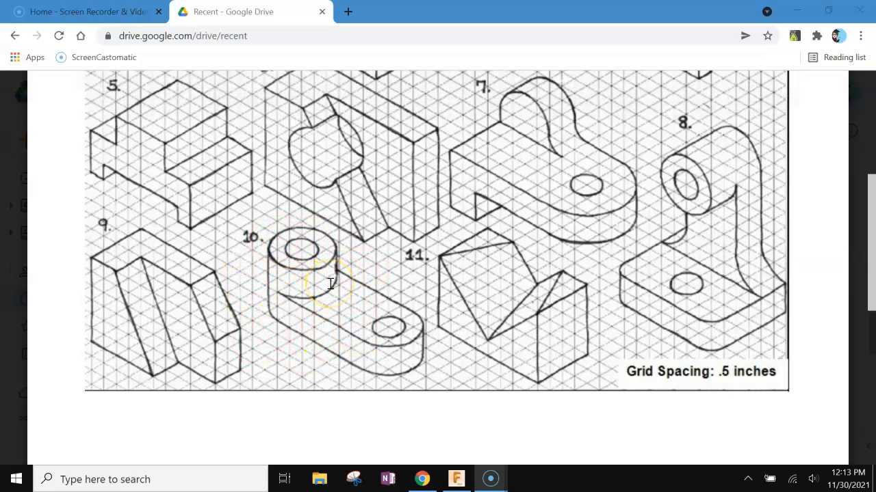
pyautogui.moveTo(378, 322)
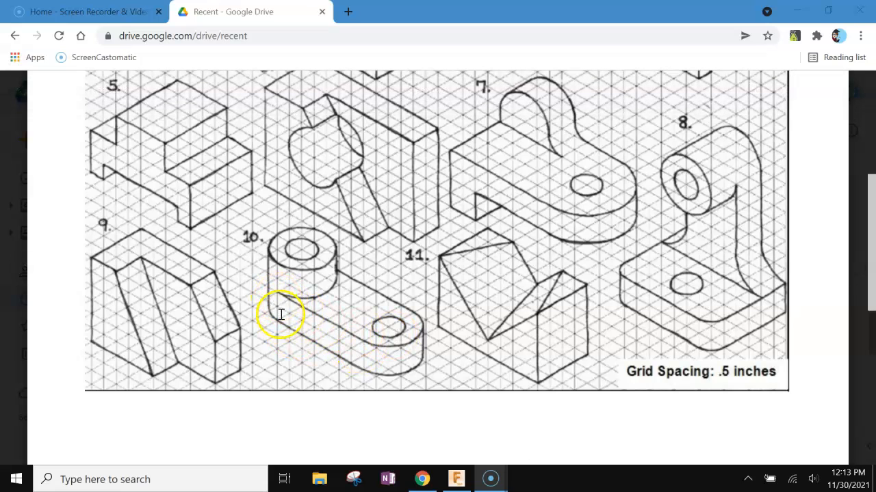
pyautogui.moveTo(286, 309)
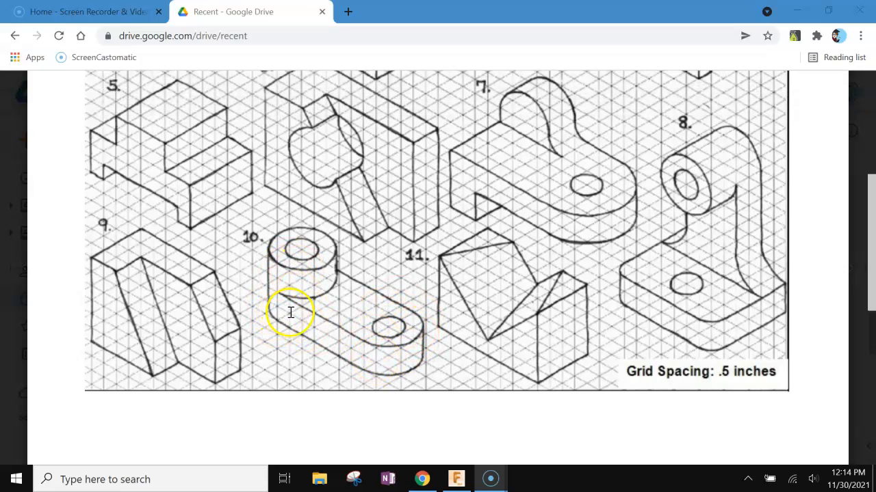
pyautogui.moveTo(322, 327)
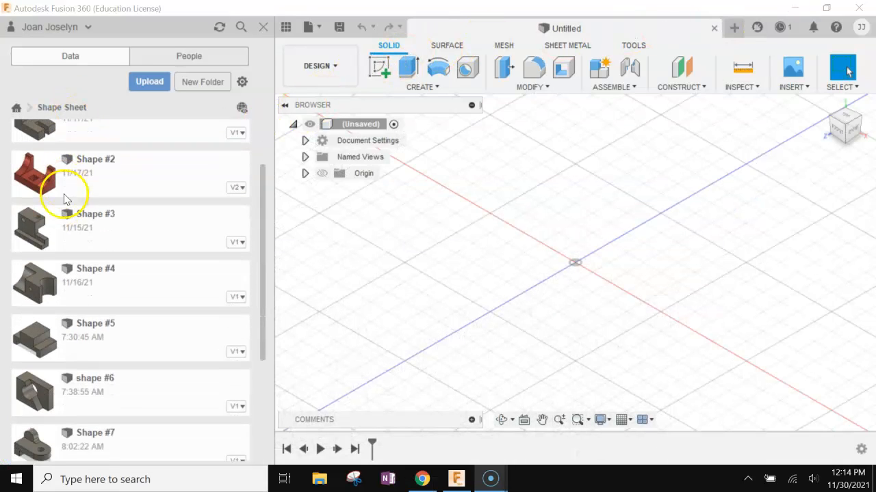
# - Hide the Data Panel, sketch on the XY plane, and anchor a rectangle at the origin
pyautogui.scroll(-3)
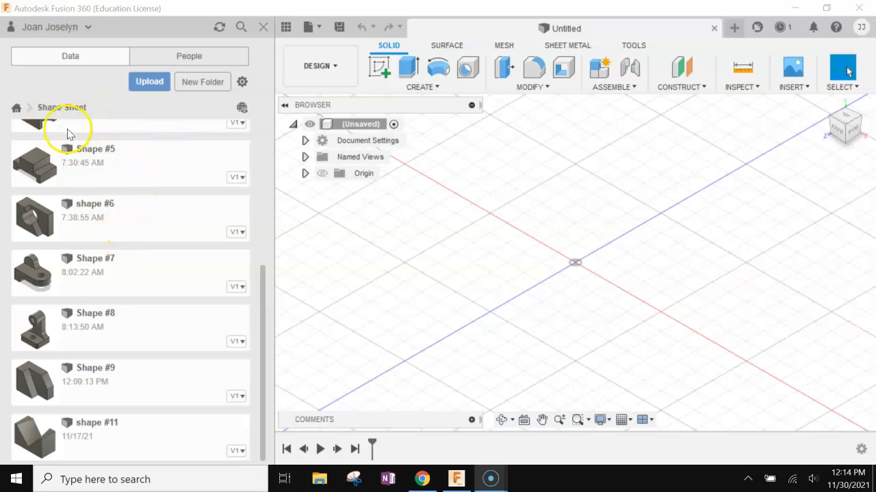
pyautogui.click(262, 26)
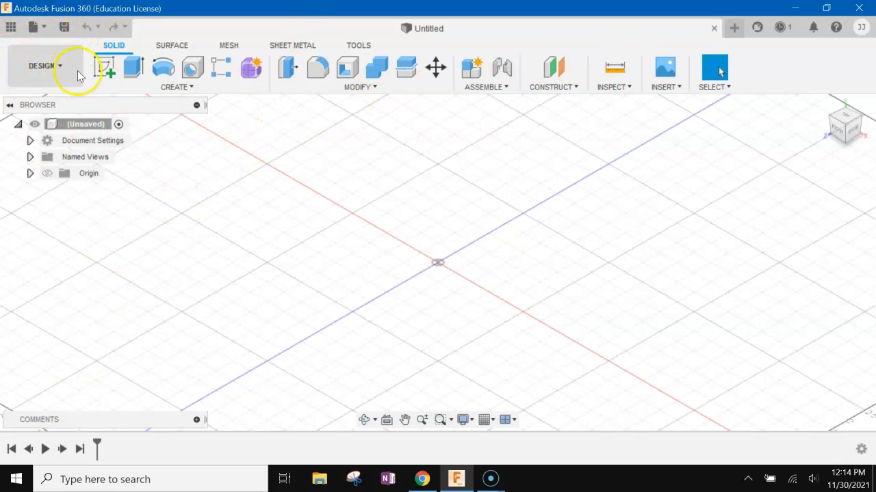
pyautogui.click(105, 67)
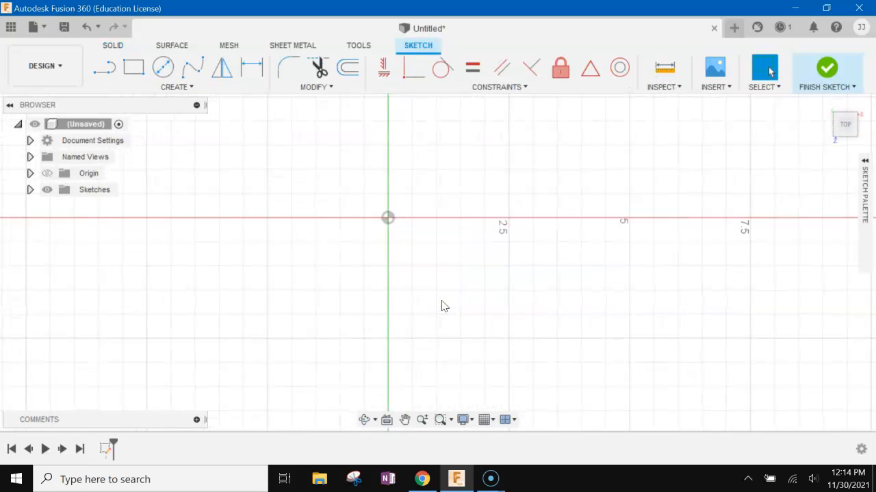
pyautogui.click(134, 67)
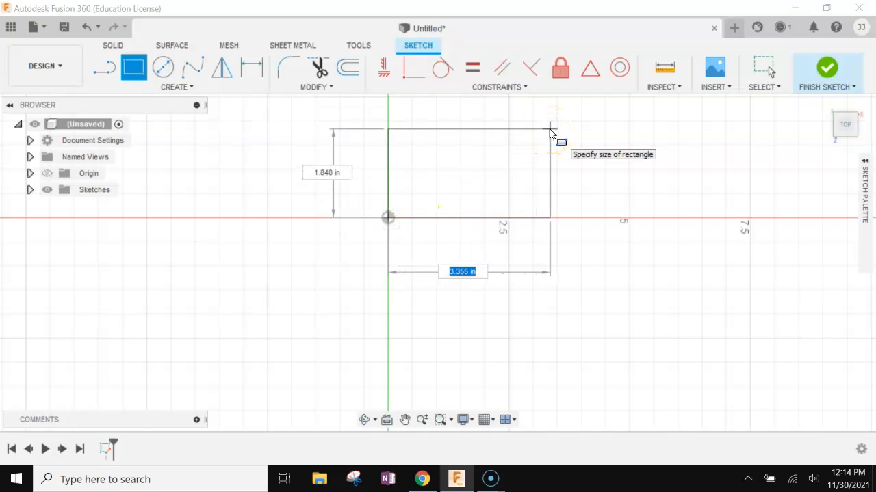
pyautogui.click(423, 479)
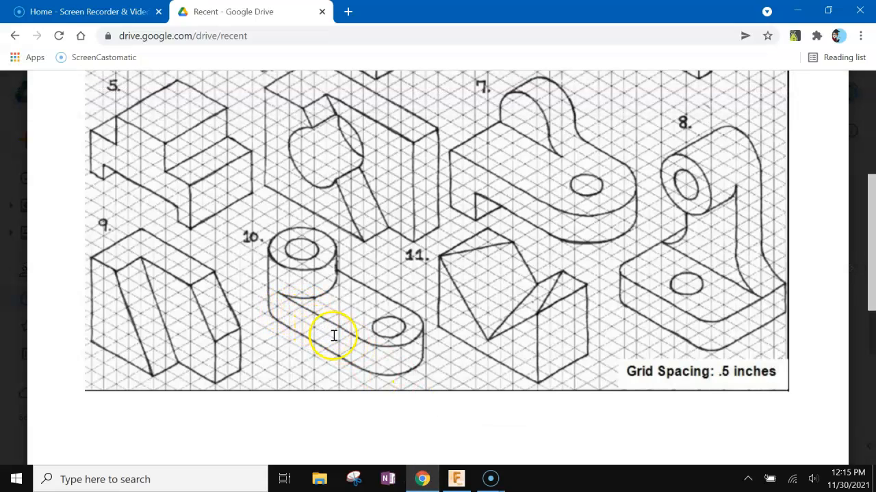
pyautogui.moveTo(403, 329)
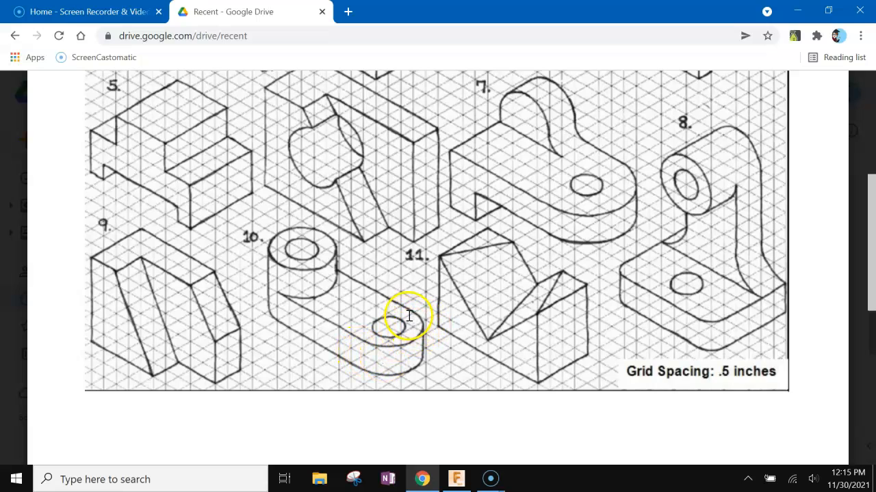
pyautogui.moveTo(359, 292)
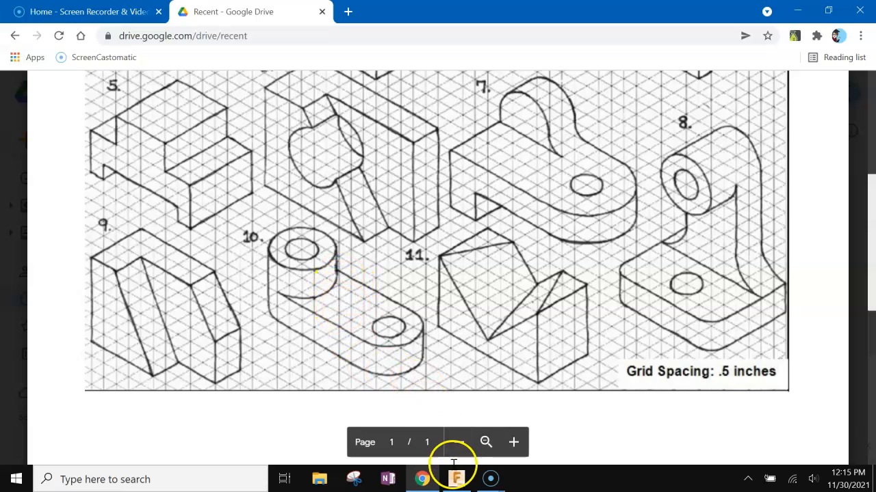
# - Size the origin rectangle 4.50 in (9*.5) wide by 2.00 in tall
pyautogui.click(456, 479)
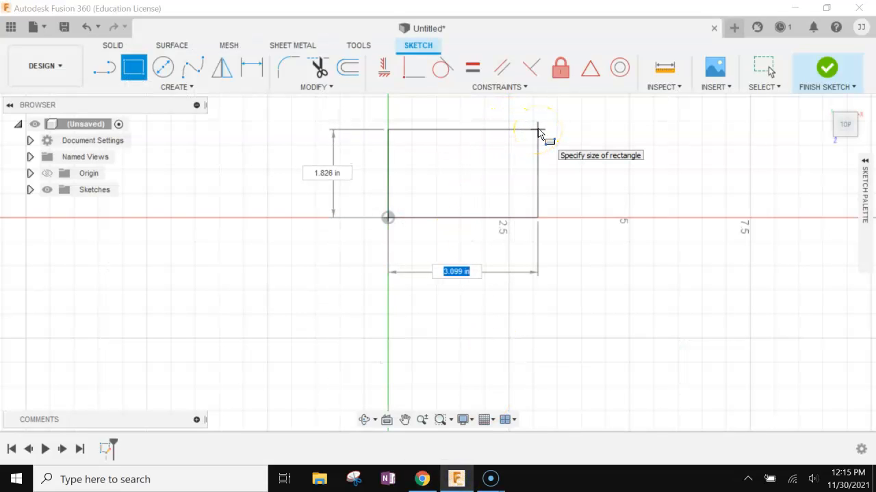
pyautogui.write('9')
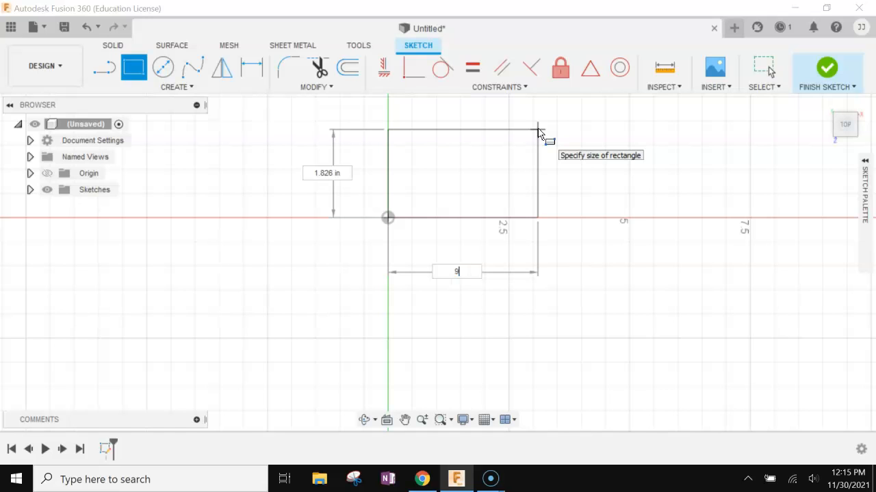
pyautogui.write('*.5')
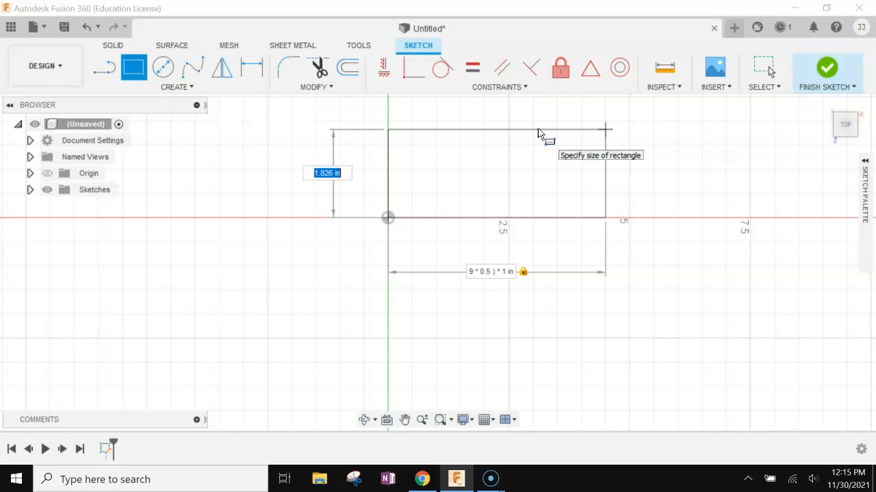
pyautogui.write('4')
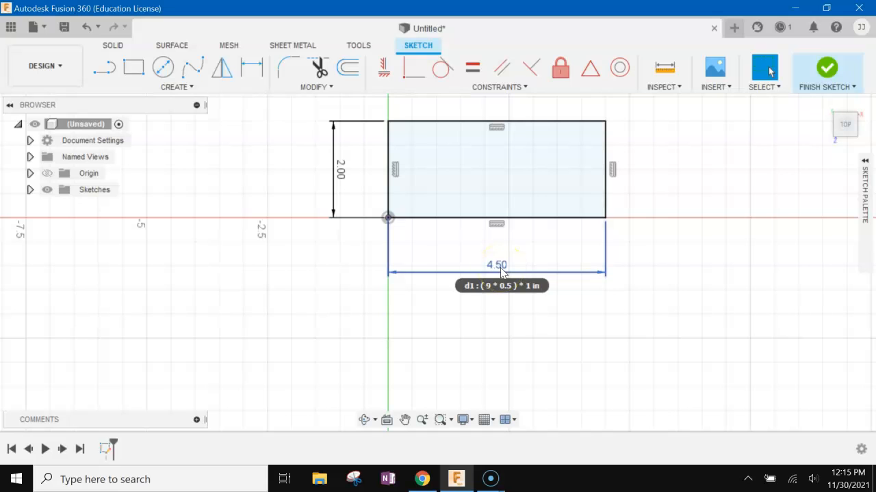
pyautogui.doubleClick(496, 265)
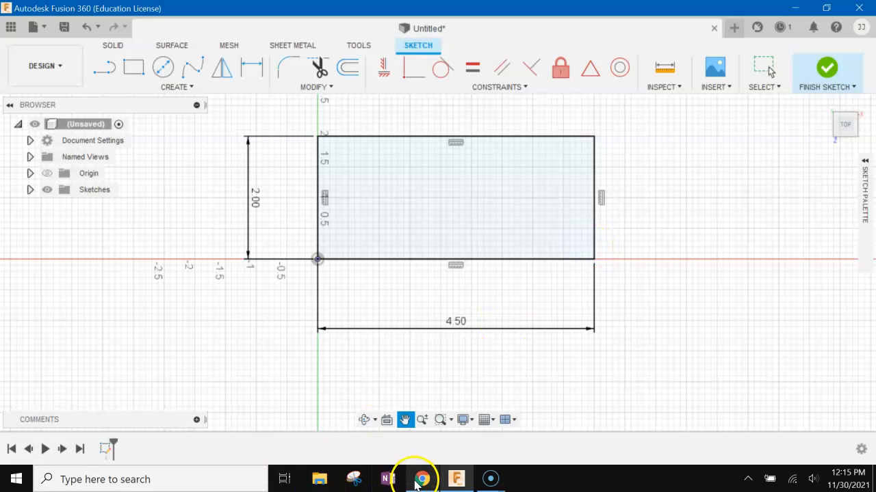
pyautogui.click(422, 478)
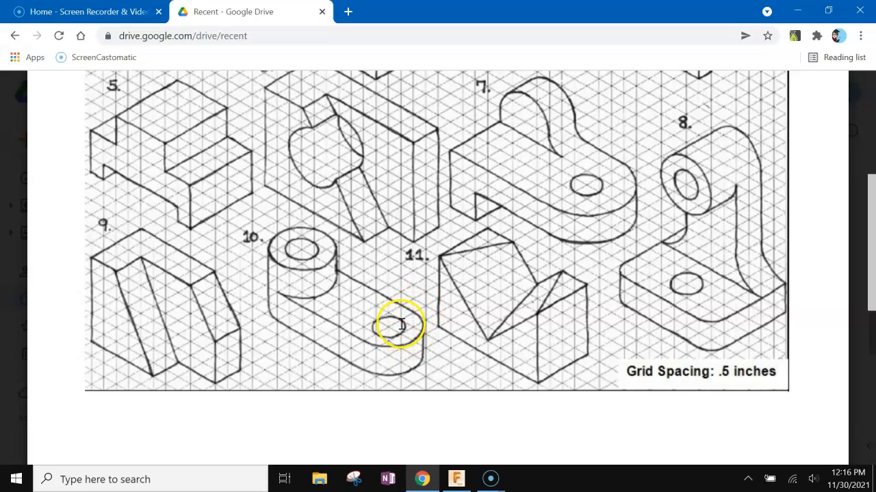
pyautogui.moveTo(368, 347)
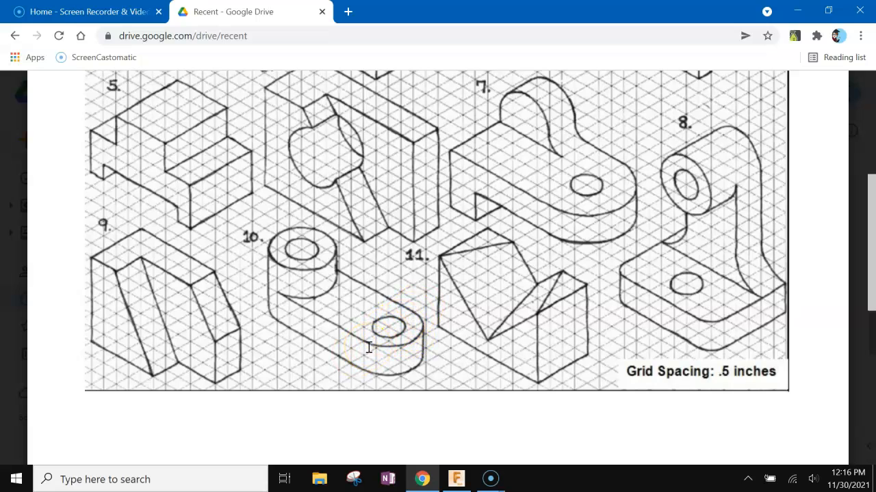
pyautogui.click(455, 479)
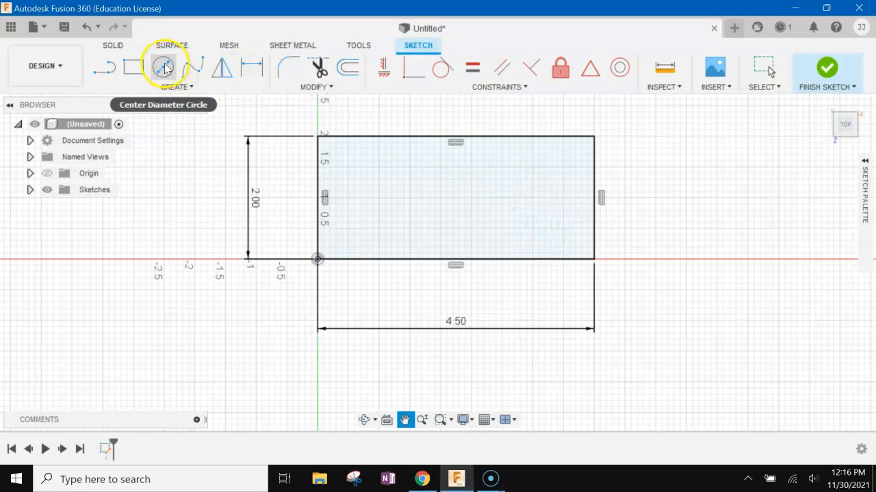
# - Place a center-diameter circle centred near the rectangle's right end
pyautogui.click(164, 66)
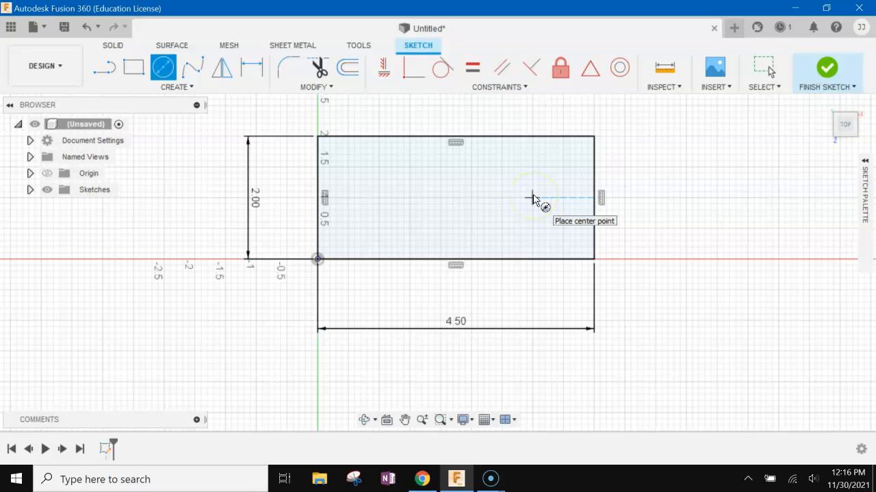
pyautogui.click(532, 198)
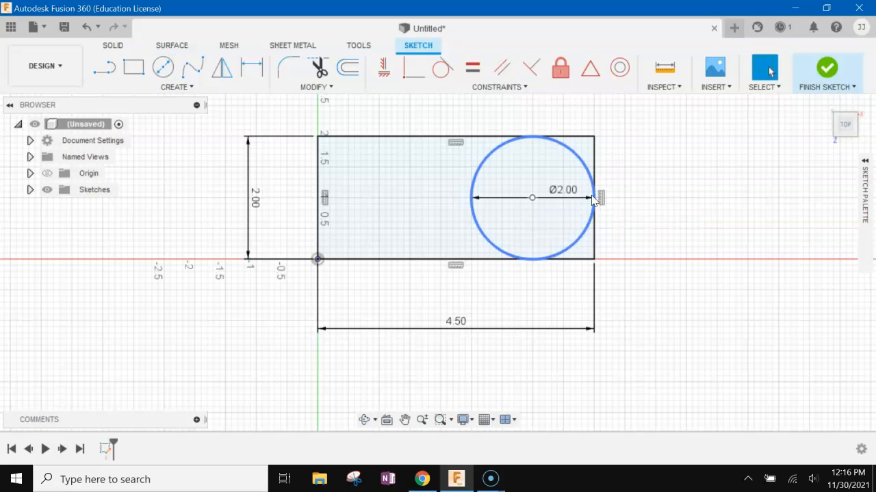
pyautogui.moveTo(253, 67)
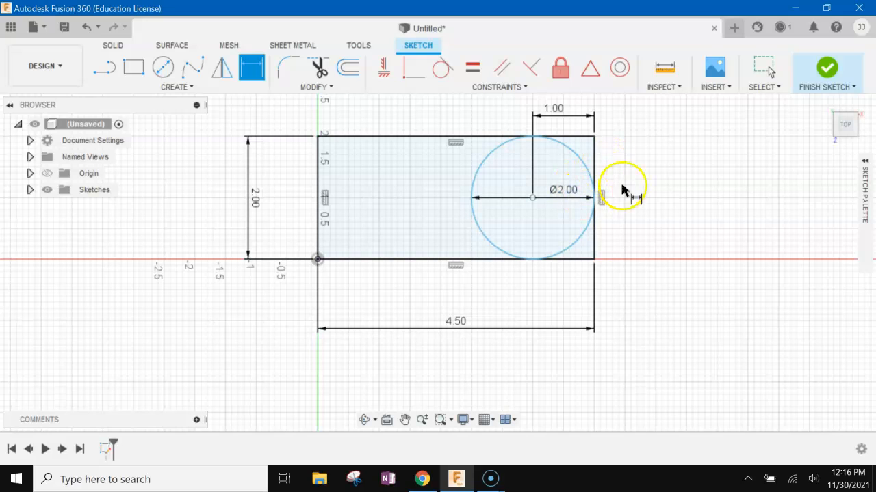
pyautogui.moveTo(667, 181)
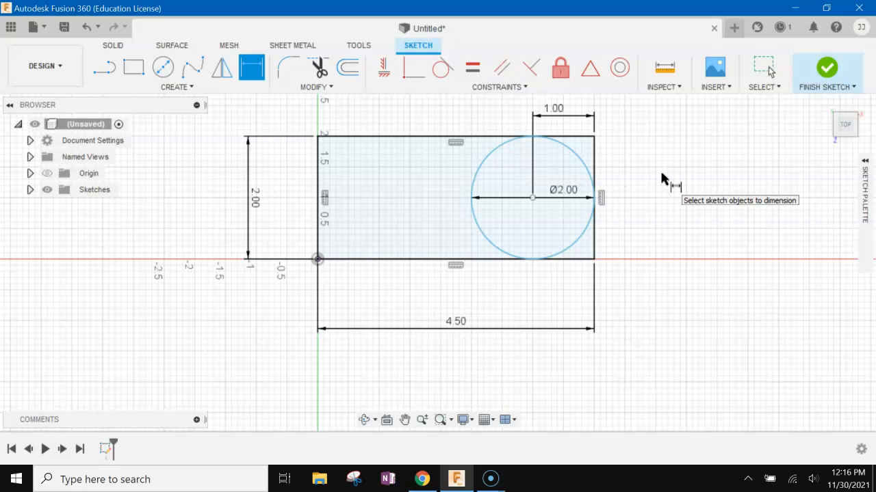
pyautogui.moveTo(524, 178)
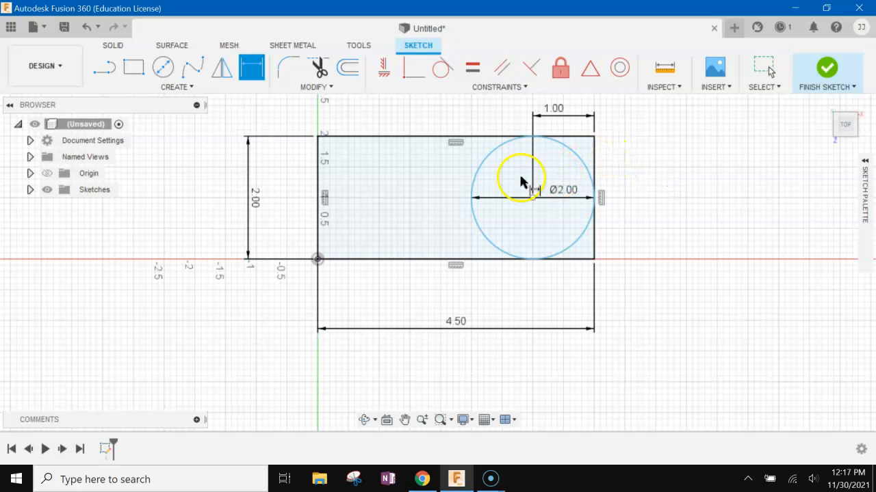
# - Finish the sketch with the concentric 1.00 in hole circle, checking the shape #10 reference
pyautogui.click(423, 478)
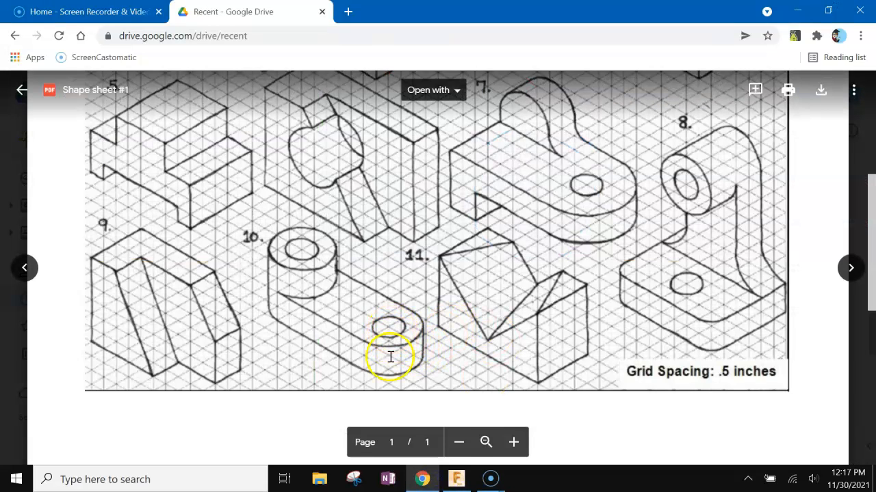
pyautogui.click(456, 479)
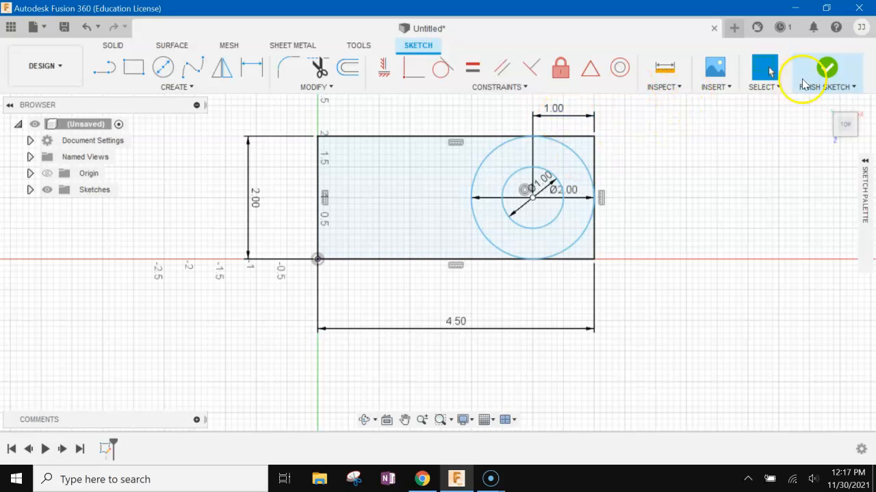
pyautogui.click(827, 72)
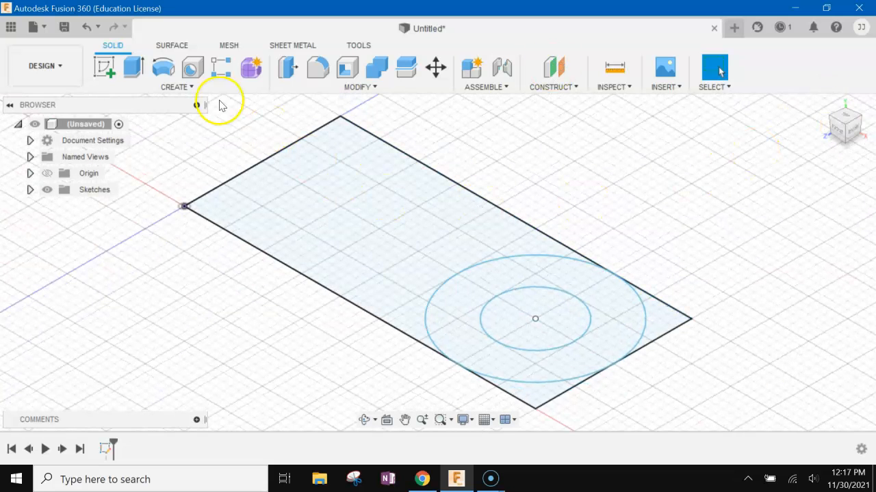
pyautogui.moveTo(132, 68)
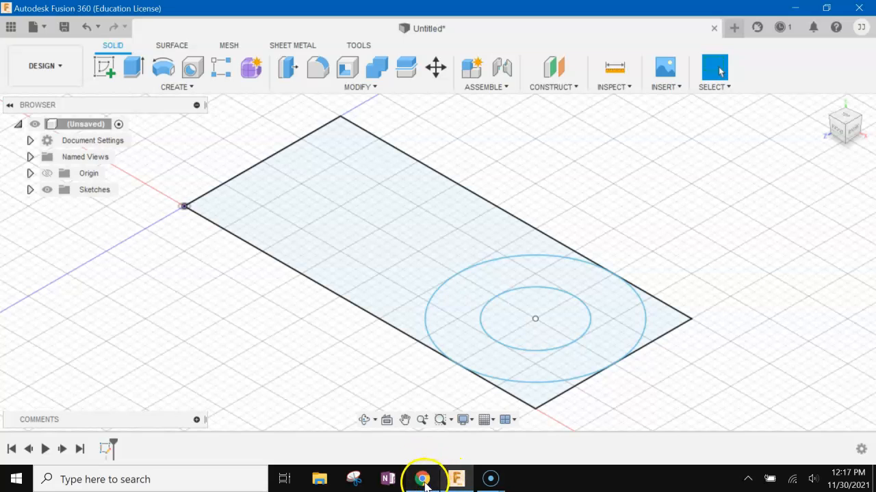
pyautogui.click(422, 478)
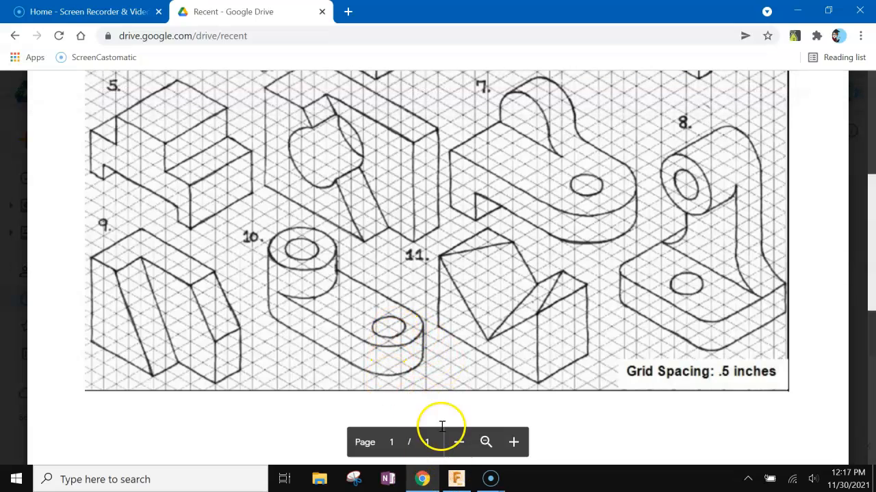
pyautogui.click(455, 479)
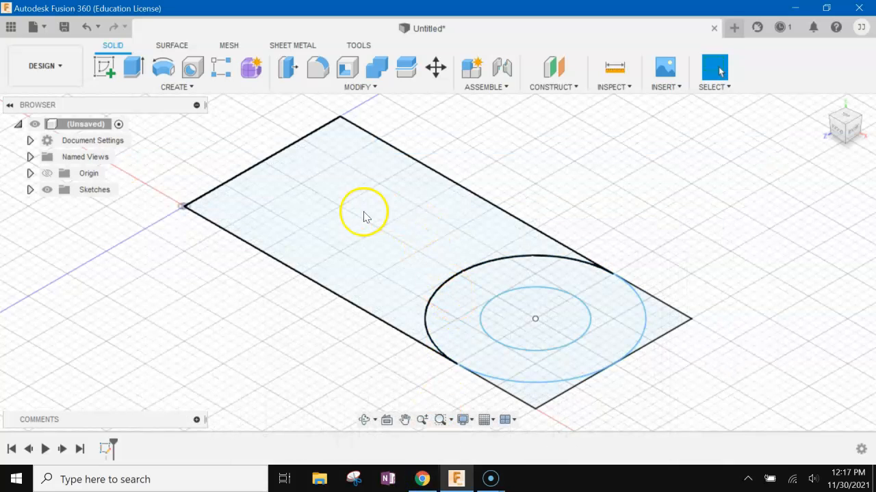
# - Extrude the plate and rounded-end profiles, dragging the height toward 1.00 in
pyautogui.click(139, 67)
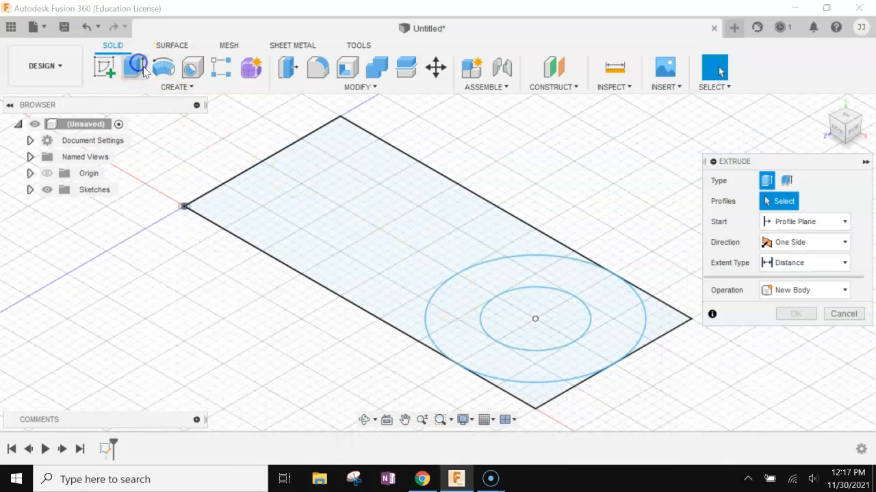
pyautogui.click(362, 192)
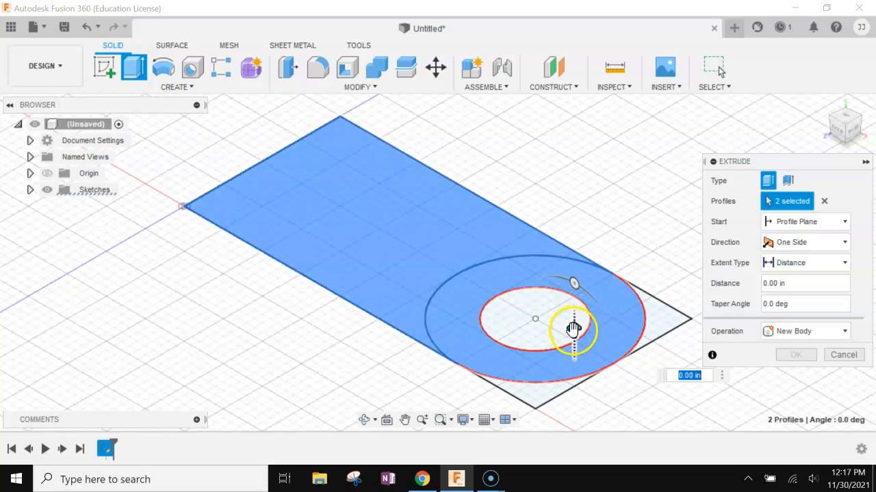
pyautogui.moveTo(573, 331); pyautogui.dragTo(573, 265)
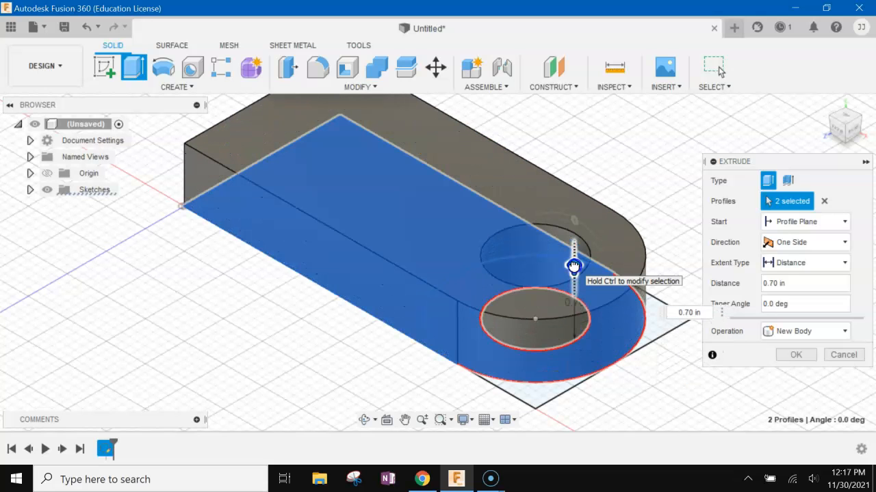
pyautogui.moveTo(573, 265); pyautogui.dragTo(578, 249)
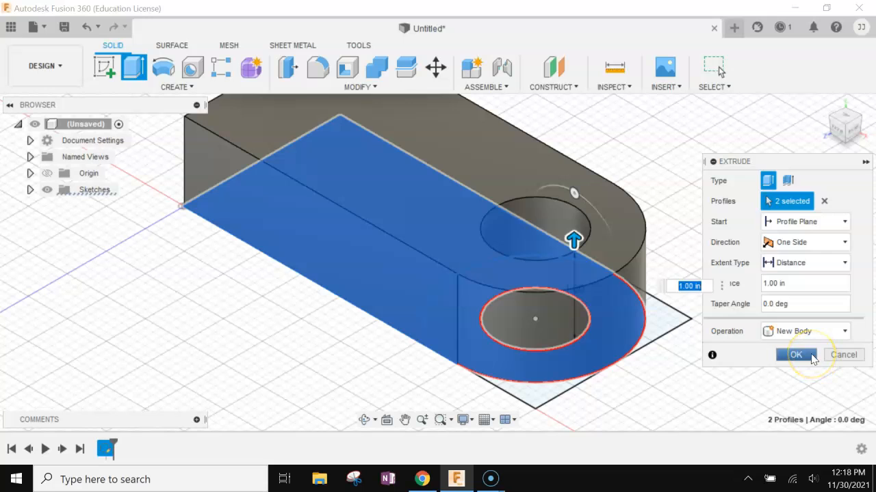
# - Commit the 1.00 in plate extrusion and check the boss in the reference drawing
pyautogui.click(796, 355)
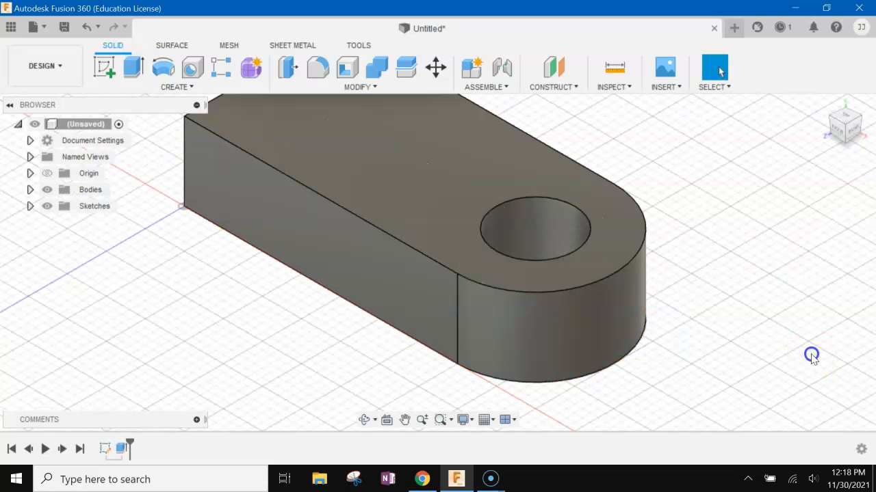
pyautogui.moveTo(824, 109)
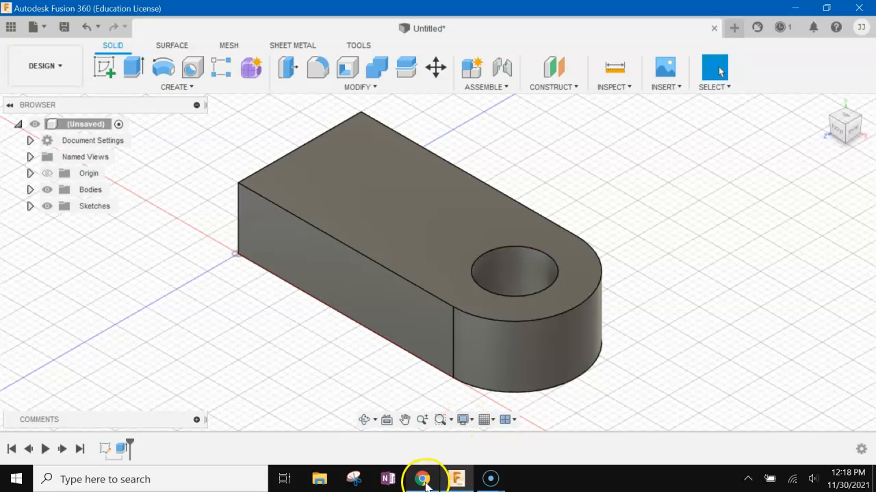
pyautogui.click(421, 478)
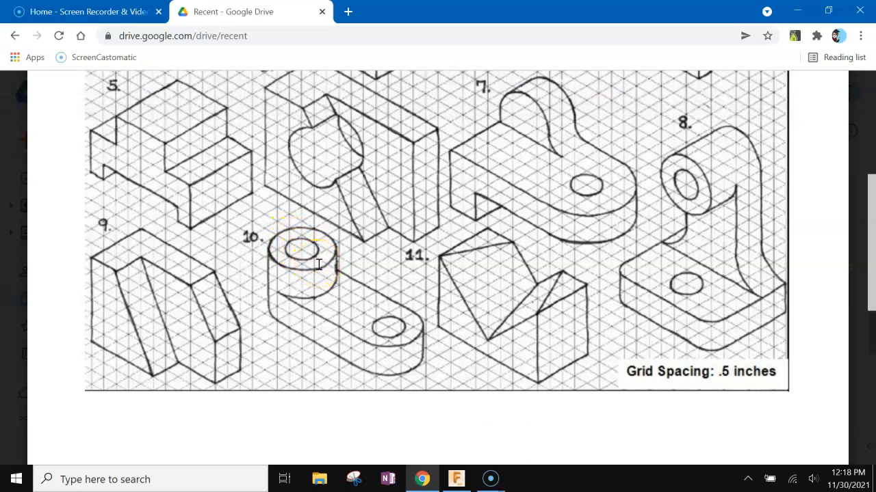
pyautogui.moveTo(352, 306)
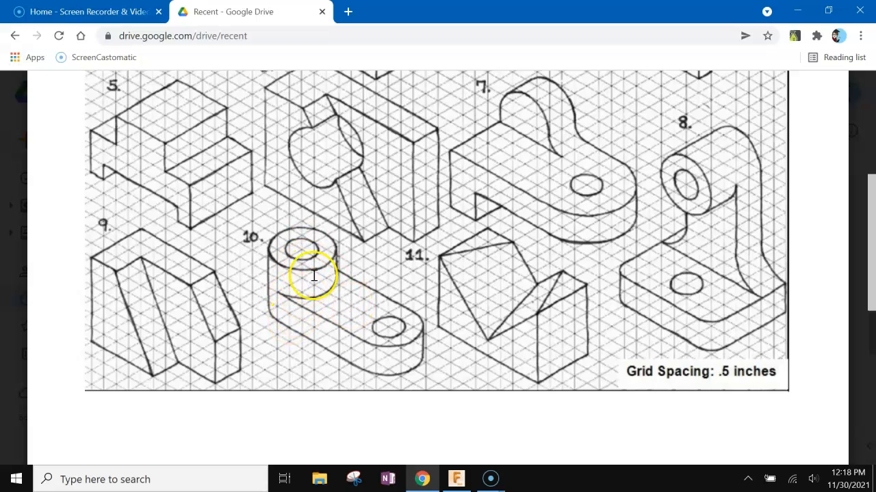
pyautogui.click(456, 479)
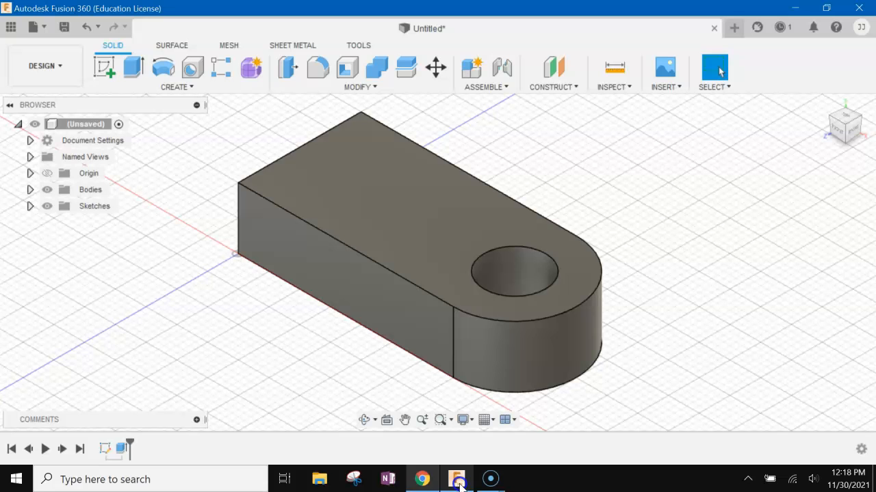
# - On the plate face, draw a 2.00 in circle at the square end and a concentric 1 in circle
pyautogui.click(104, 67)
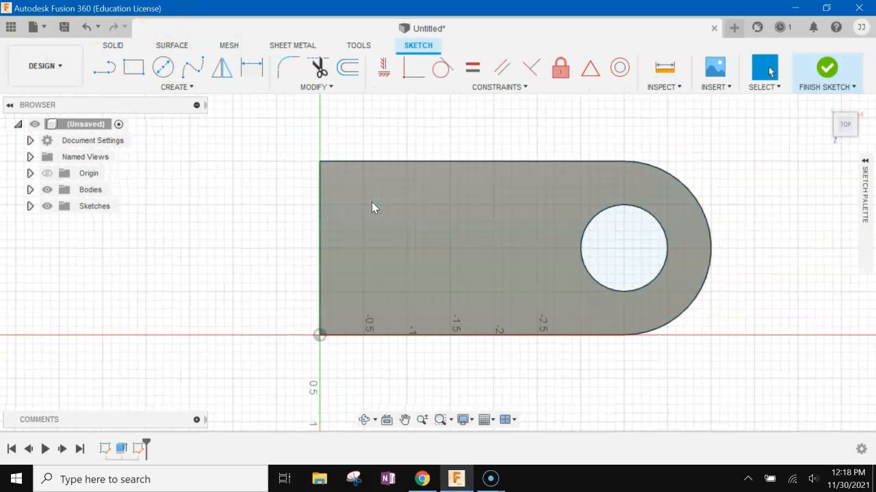
pyautogui.moveTo(163, 67)
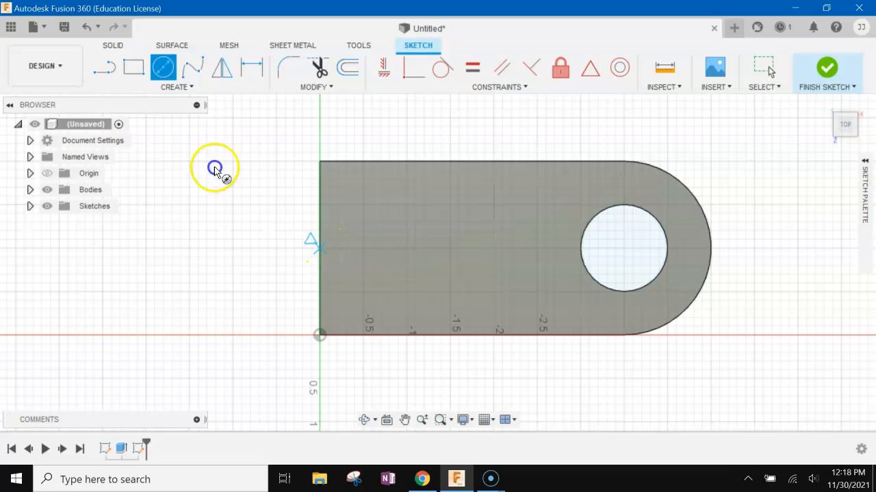
pyautogui.moveTo(319, 335); pyautogui.dragTo(328, 165)
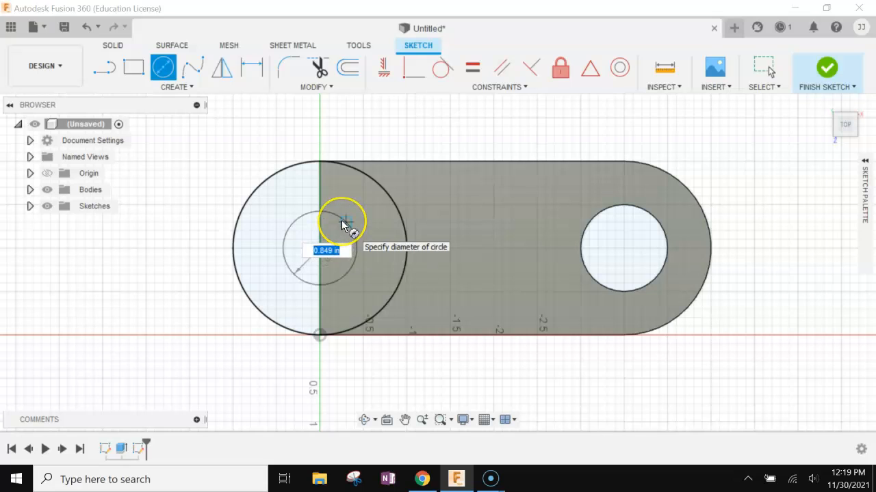
pyautogui.write('1')
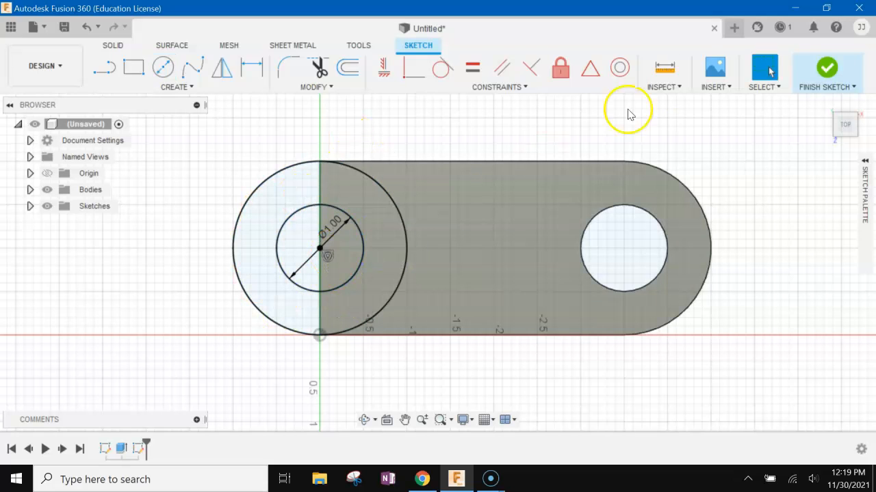
pyautogui.click(826, 68)
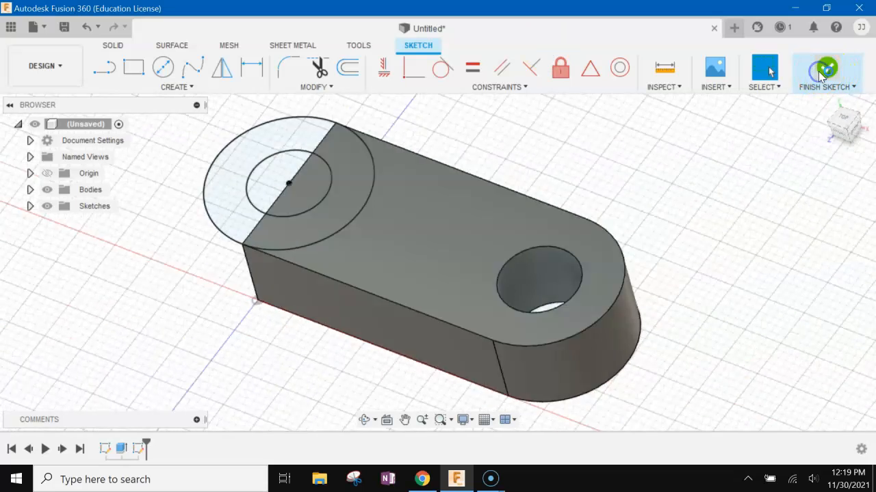
# - Exit the boss sketch and compare the two circles against the shape #10 drawing
pyautogui.click(826, 72)
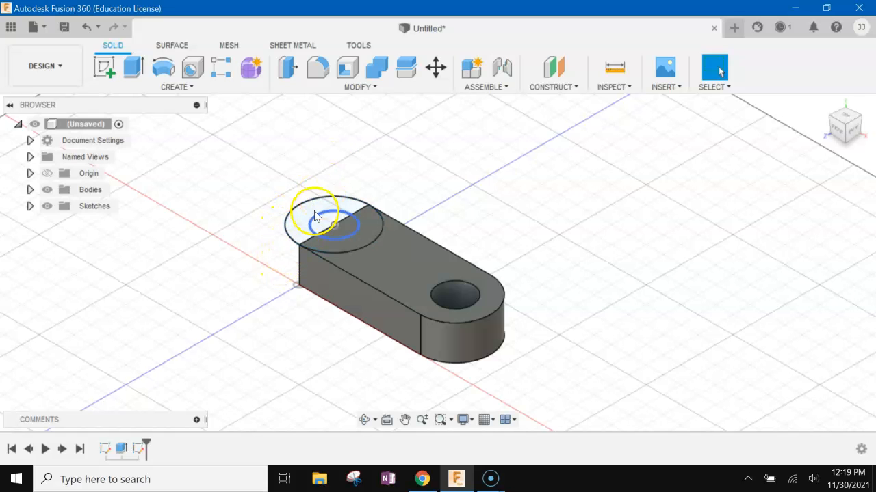
pyautogui.click(421, 479)
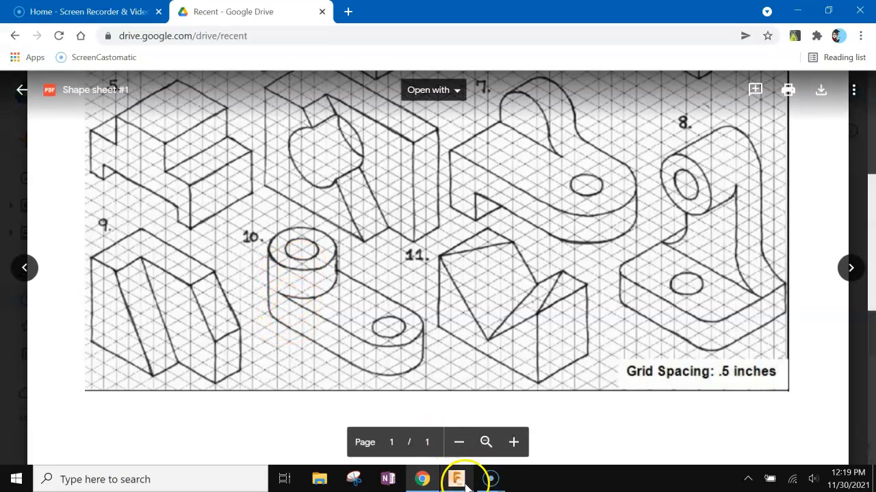
pyautogui.click(457, 479)
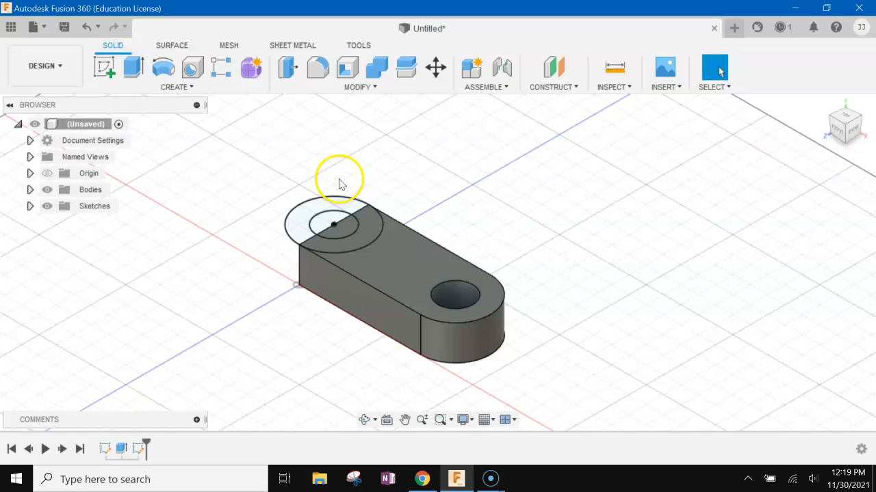
pyautogui.moveTo(163, 66)
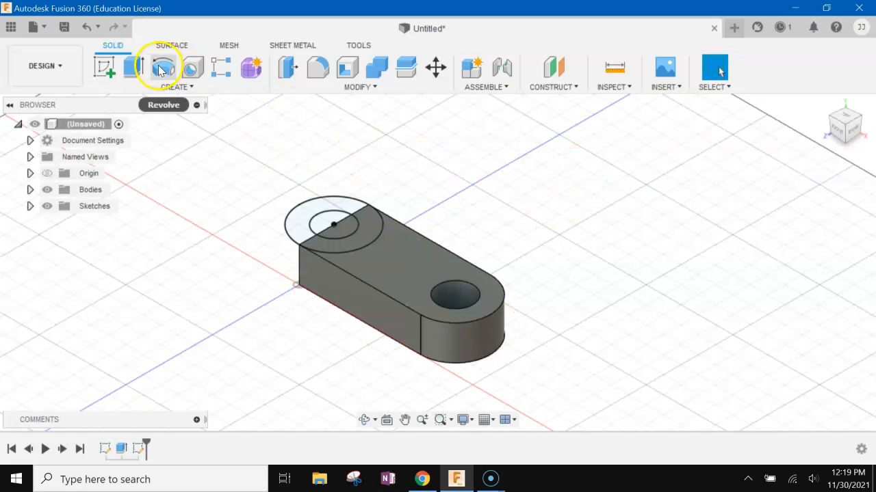
# - Extrude the ring profiles 1 in with Symmetric direction and a Join operation
pyautogui.click(132, 67)
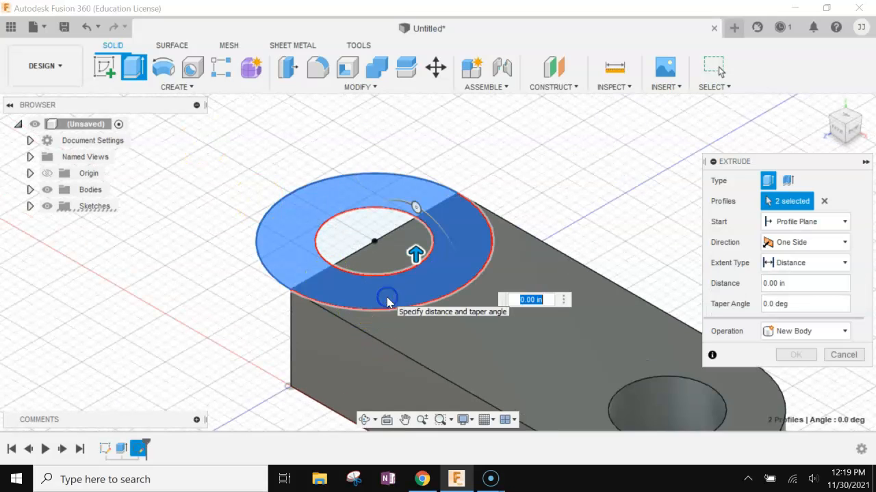
pyautogui.moveTo(650, 294)
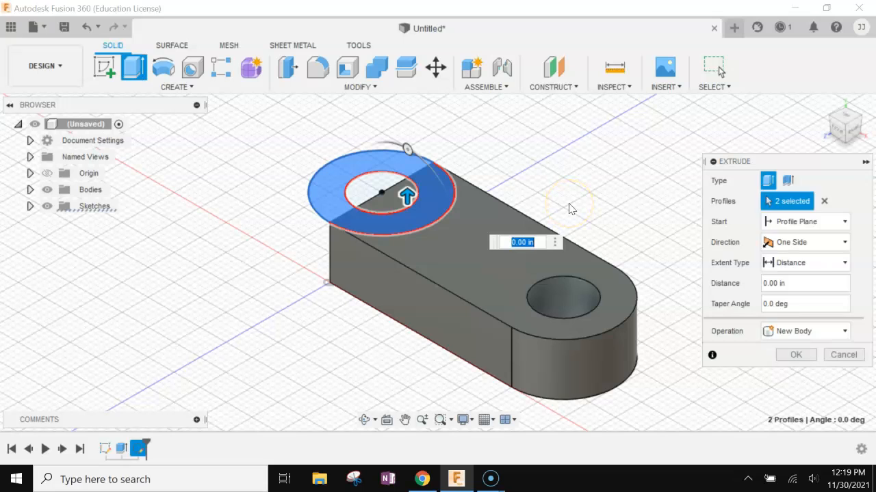
pyautogui.click(804, 241)
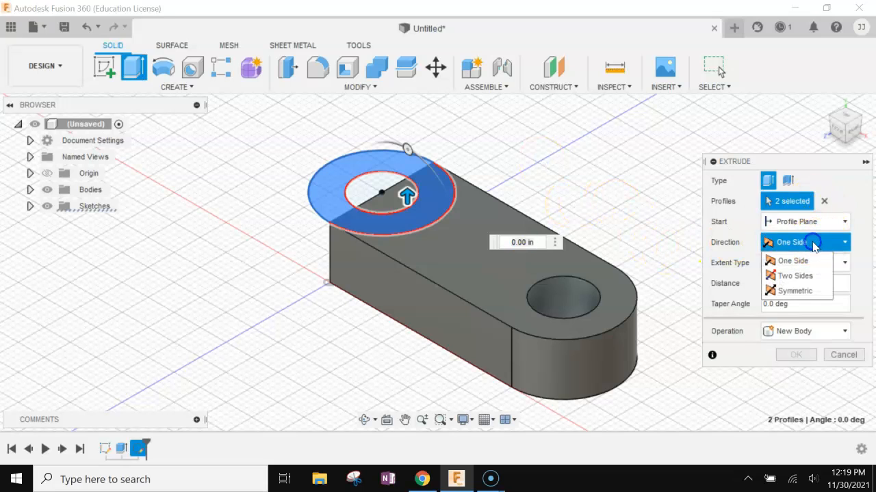
pyautogui.moveTo(804, 291)
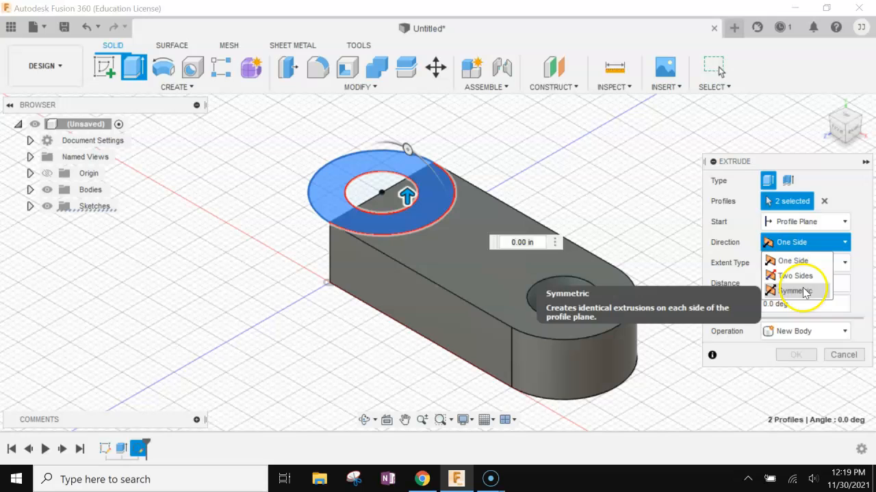
pyautogui.click(804, 292)
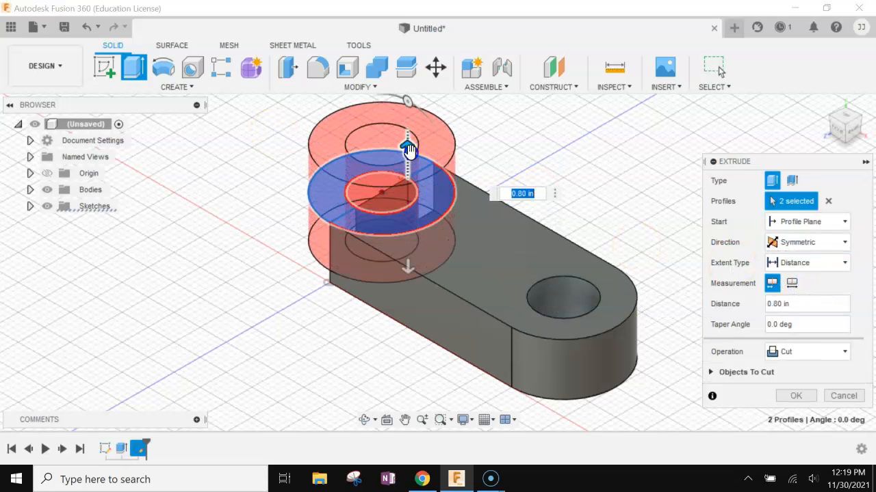
pyautogui.moveTo(408, 148)
pyautogui.write('1')
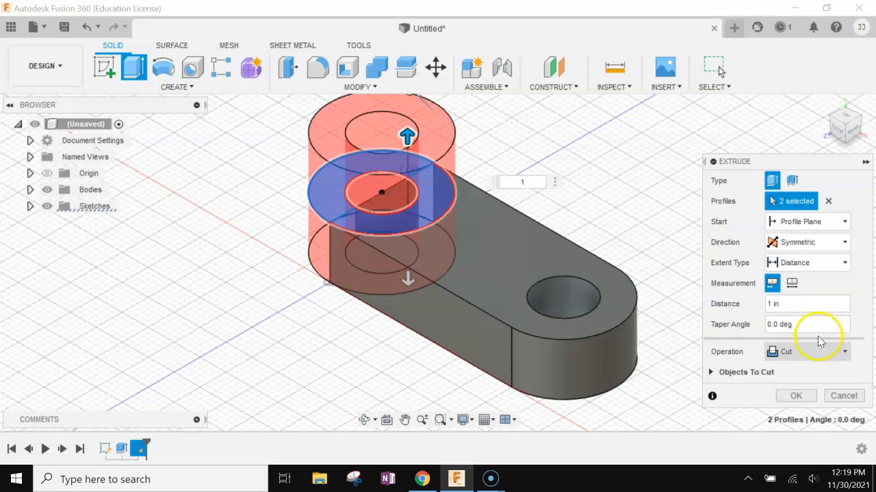
pyautogui.click(844, 351)
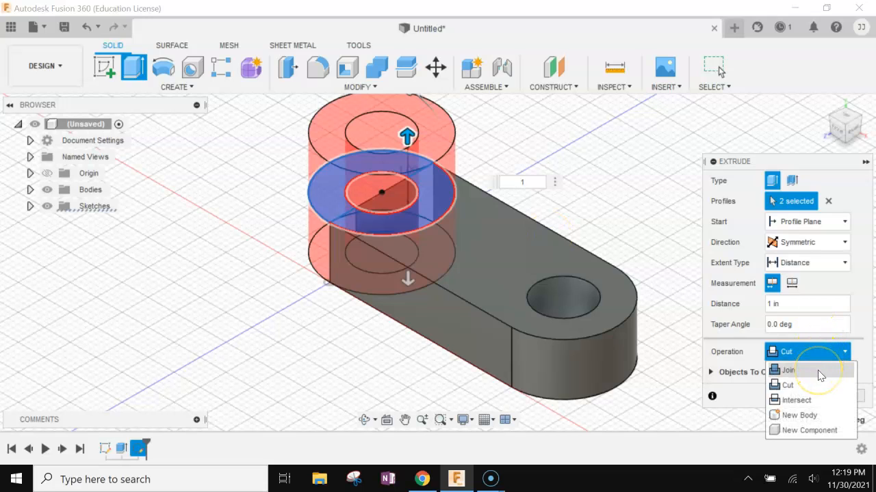
pyautogui.click(787, 370)
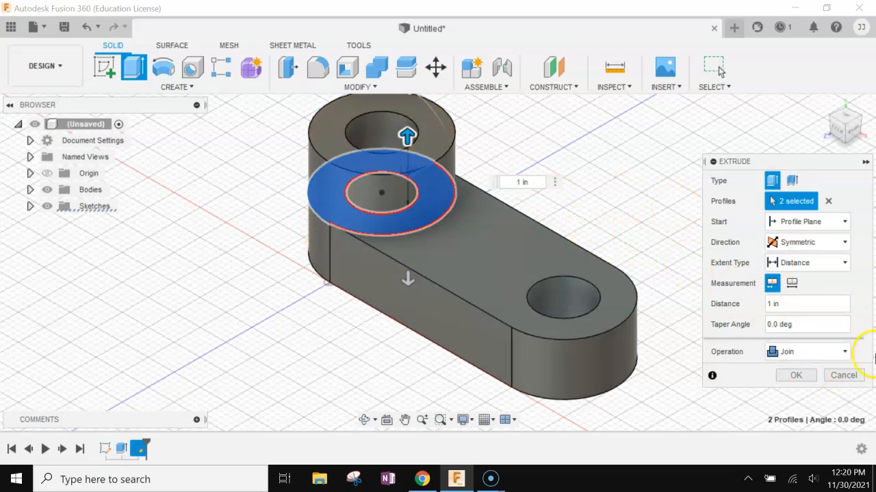
pyautogui.moveTo(795, 375)
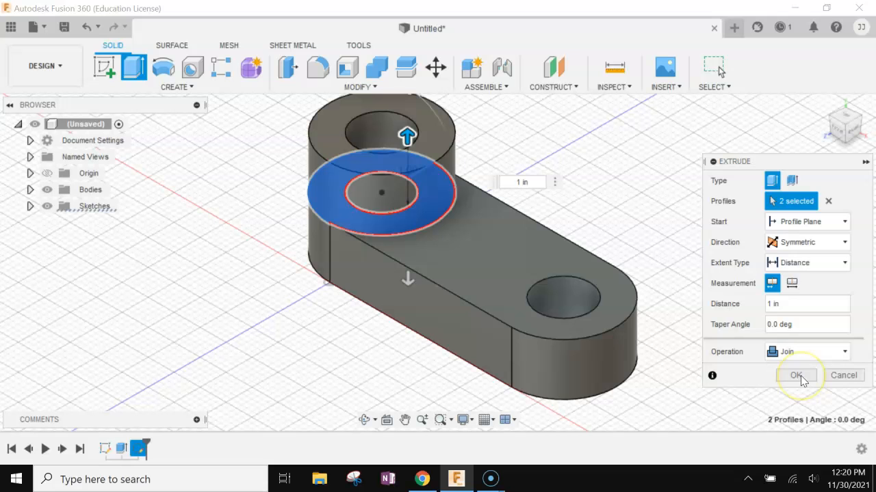
pyautogui.click(794, 375)
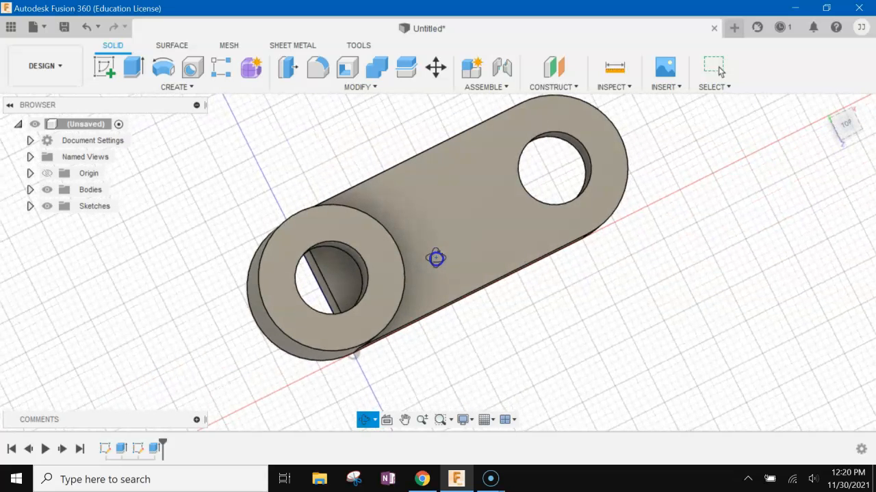
# - Orbit to view the boss from above and start a new sketch on its top face
pyautogui.moveTo(436, 258); pyautogui.dragTo(345, 272)
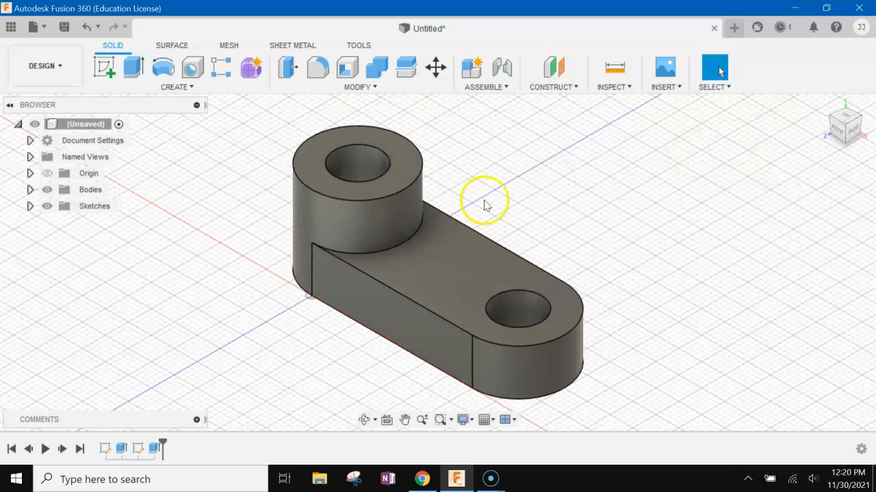
pyautogui.moveTo(287, 225)
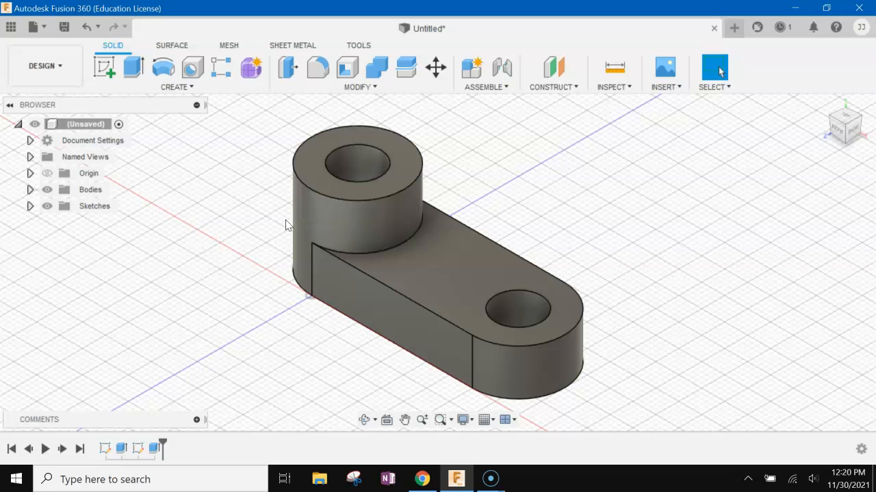
pyautogui.click(104, 66)
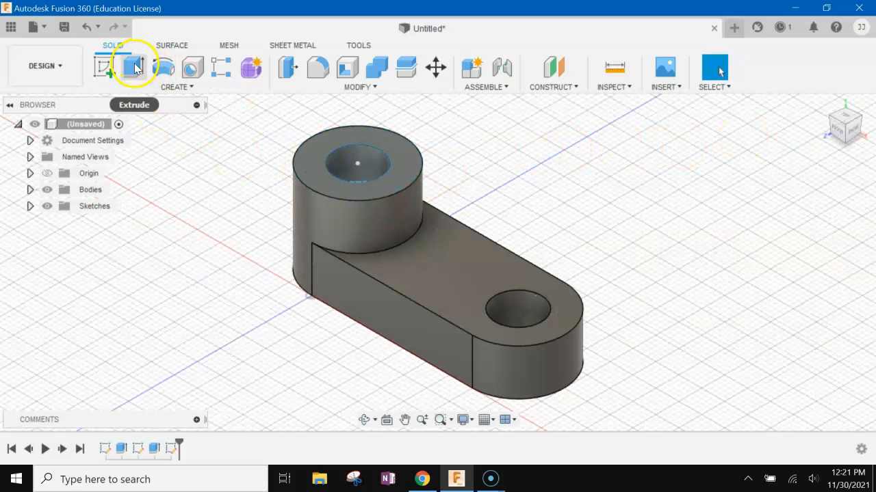
# - Extrude the boss's inner circle as a cut down through the lever, making the 1 in hole
pyautogui.click(134, 66)
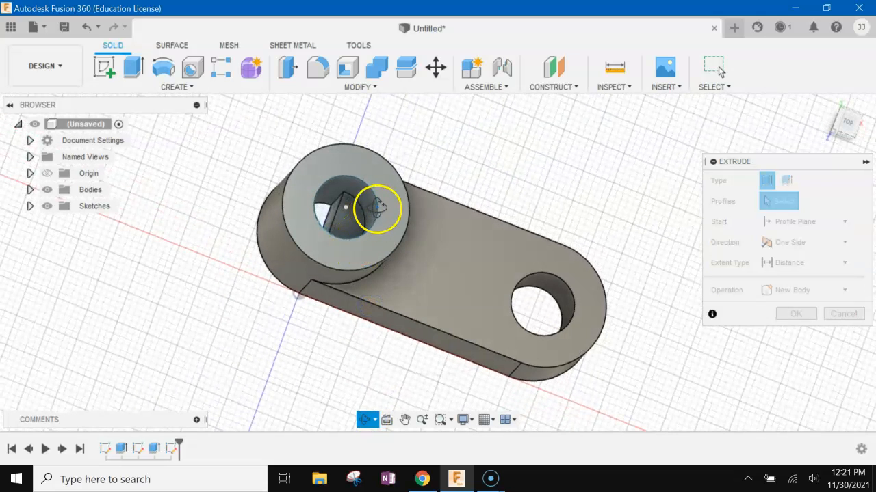
pyautogui.click(346, 209)
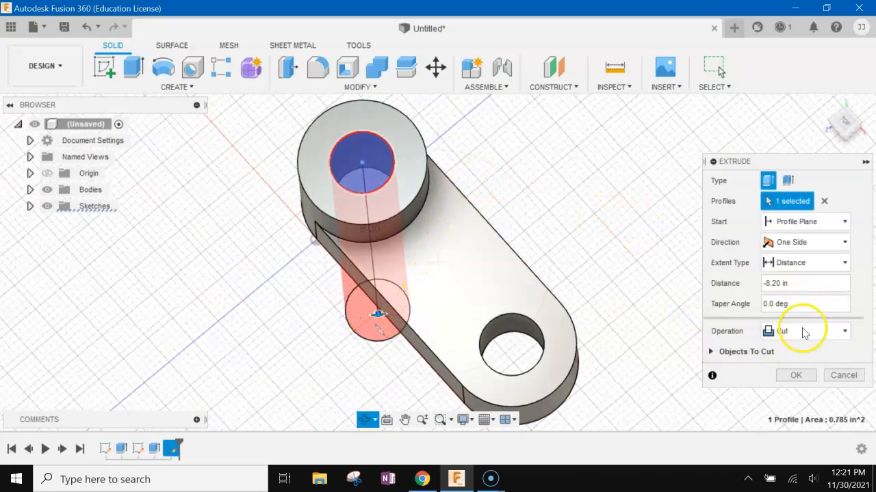
pyautogui.click(796, 375)
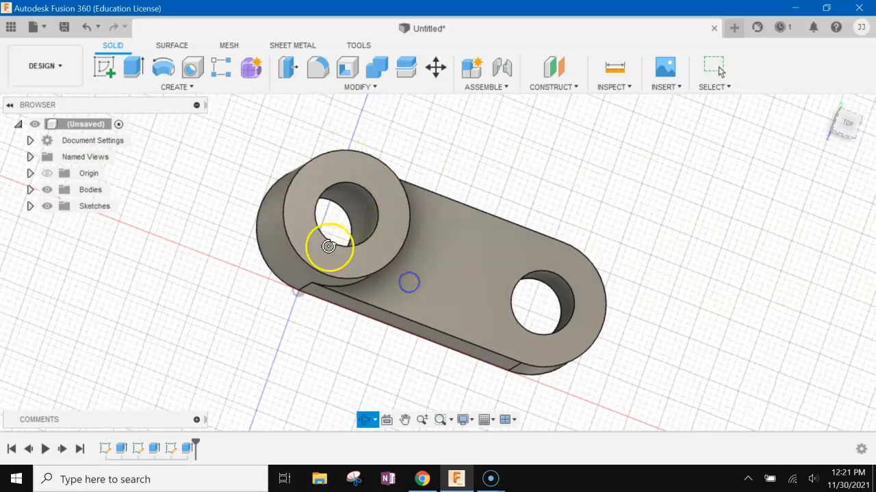
pyautogui.moveTo(328, 246); pyautogui.dragTo(456, 191)
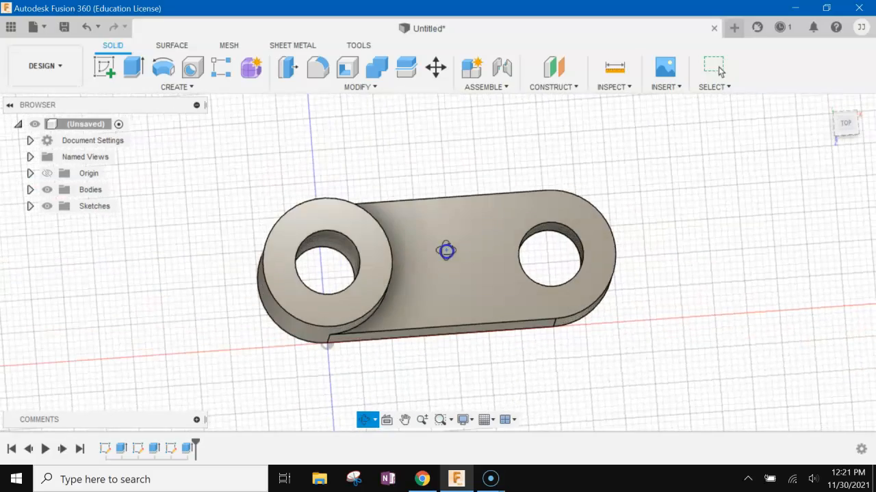
pyautogui.moveTo(446, 249); pyautogui.dragTo(435, 279)
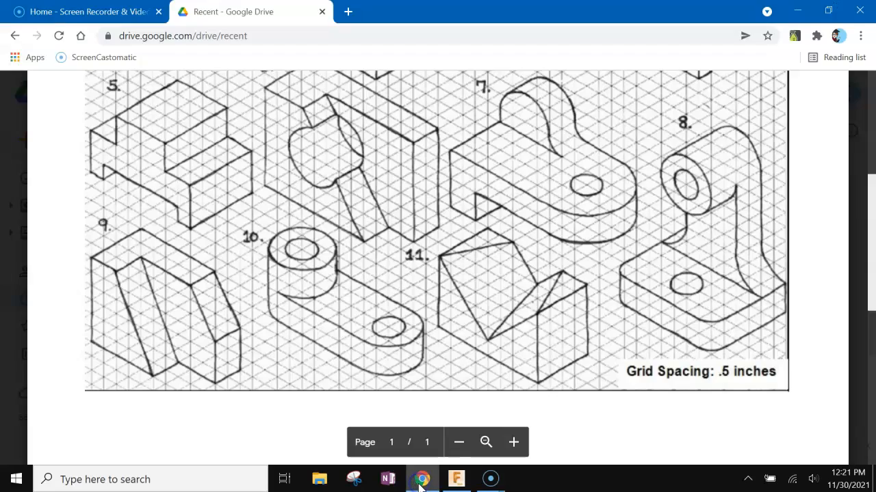
pyautogui.click(456, 478)
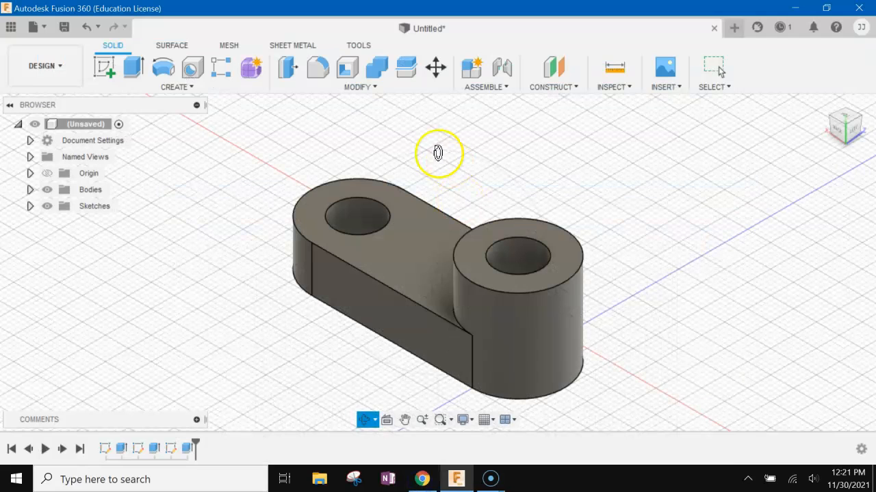